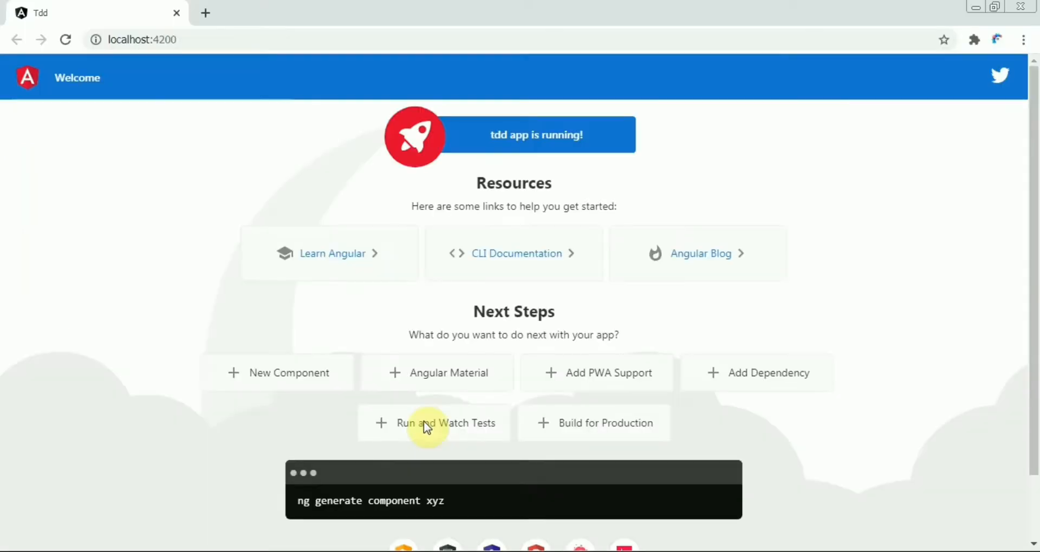
{"action": "mouse_move", "coordinate": [179, 194]}
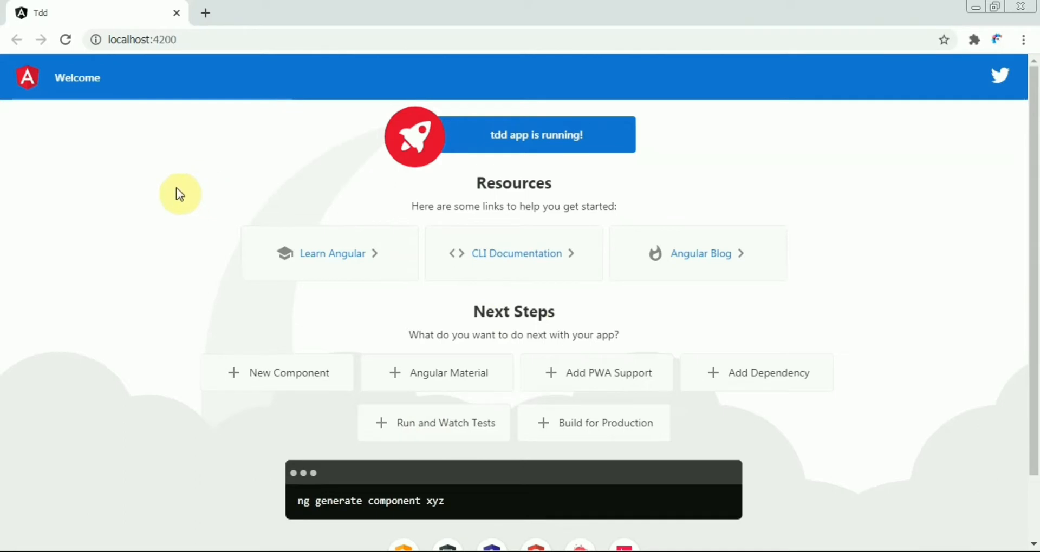
{"action": "mouse_move", "coordinate": [237, 547]}
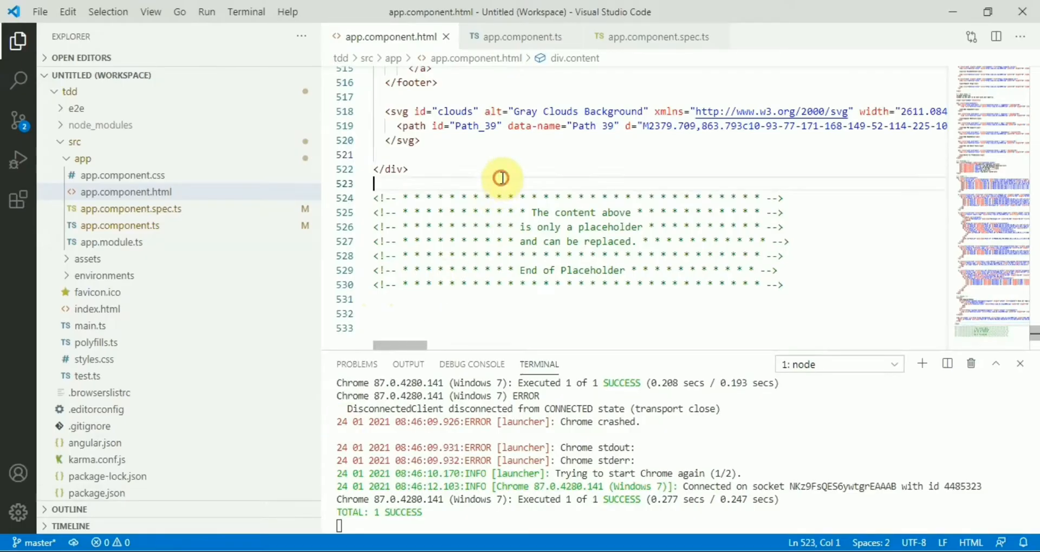
Step: Clear all placeholder markup from app.component.html, save, then view app.component.ts and its spec
{"action": "key", "text": "Ctrl+A"}
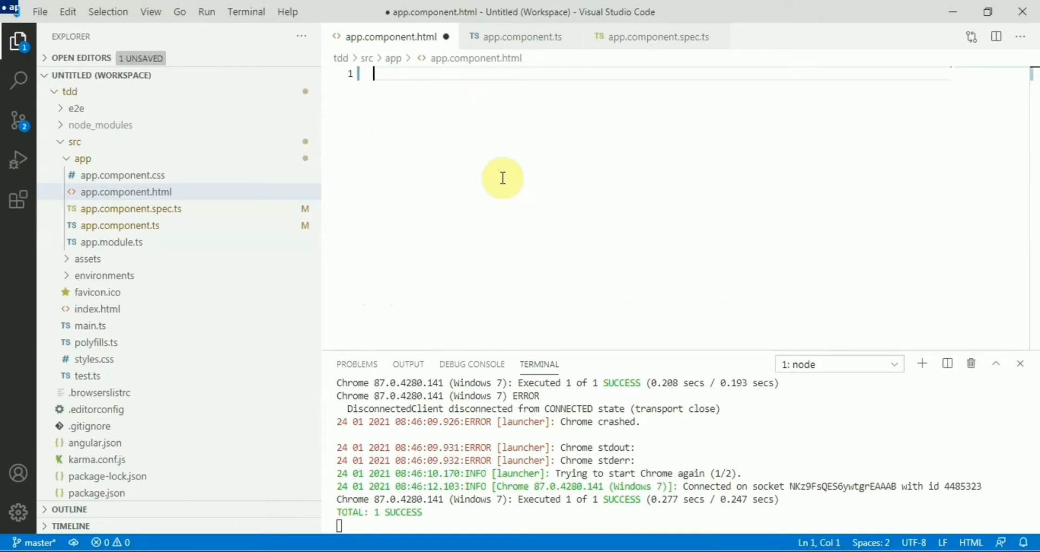
{"action": "key", "text": "ctrl+s"}
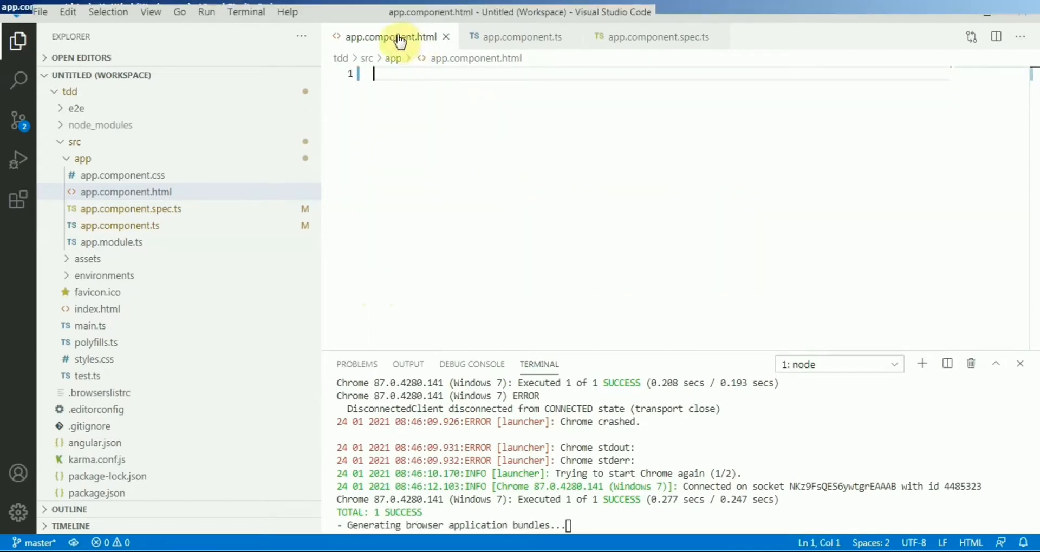
{"action": "left_click", "coordinate": [520, 37]}
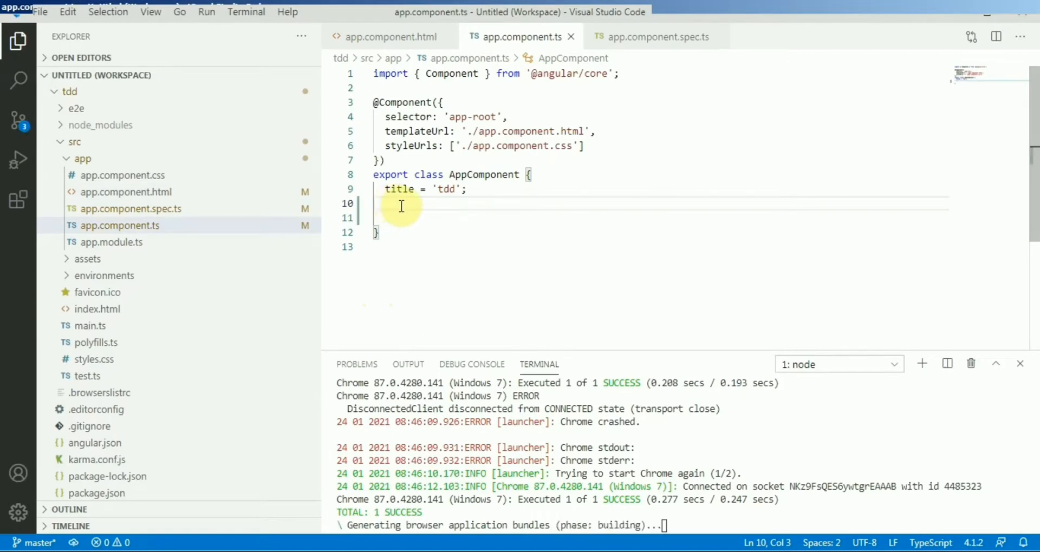
{"action": "left_click", "coordinate": [650, 36]}
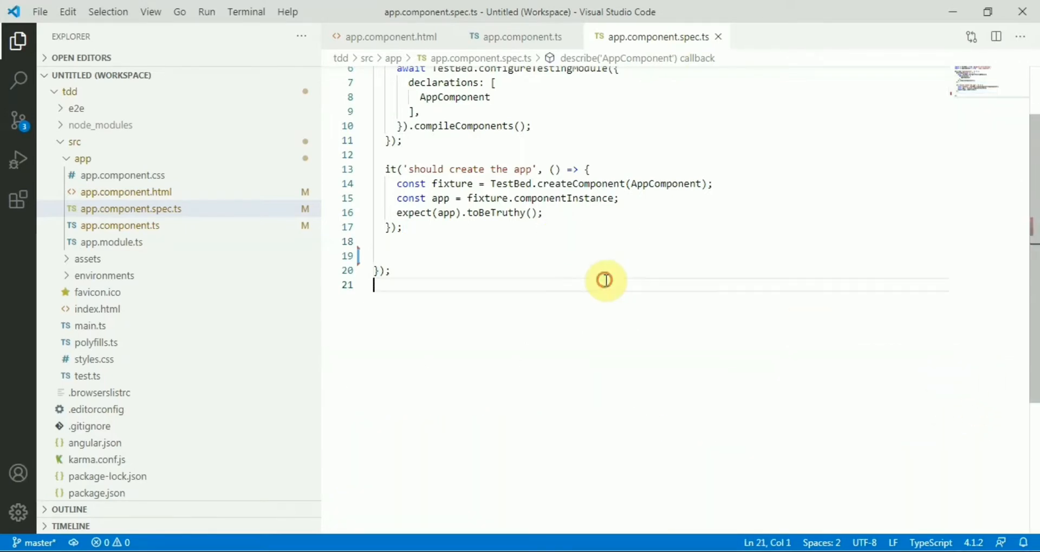
{"action": "mouse_move", "coordinate": [425, 265]}
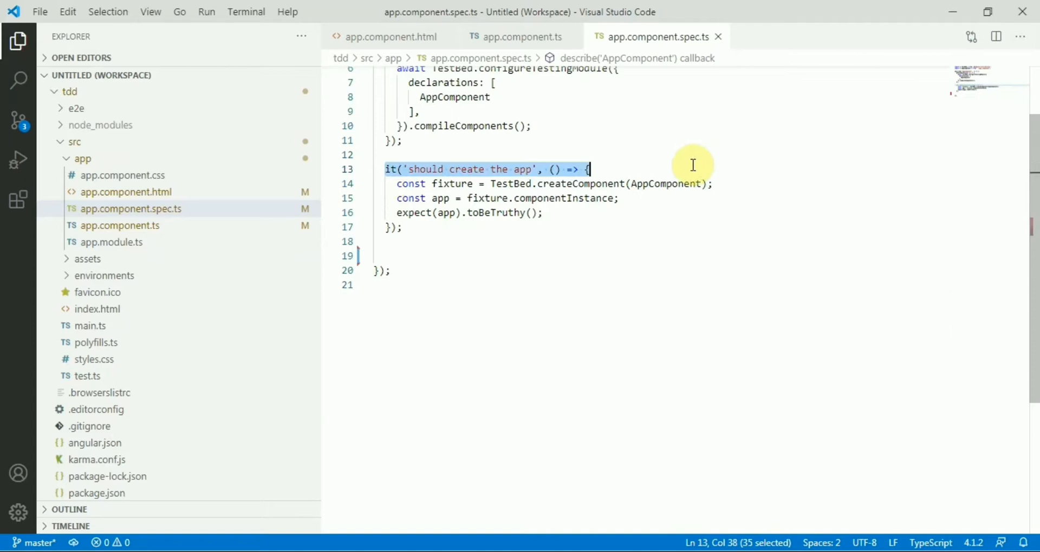
Step: Deselect the 'should create the app' test and collapse the src folder in Explorer
{"action": "left_click", "coordinate": [431, 256]}
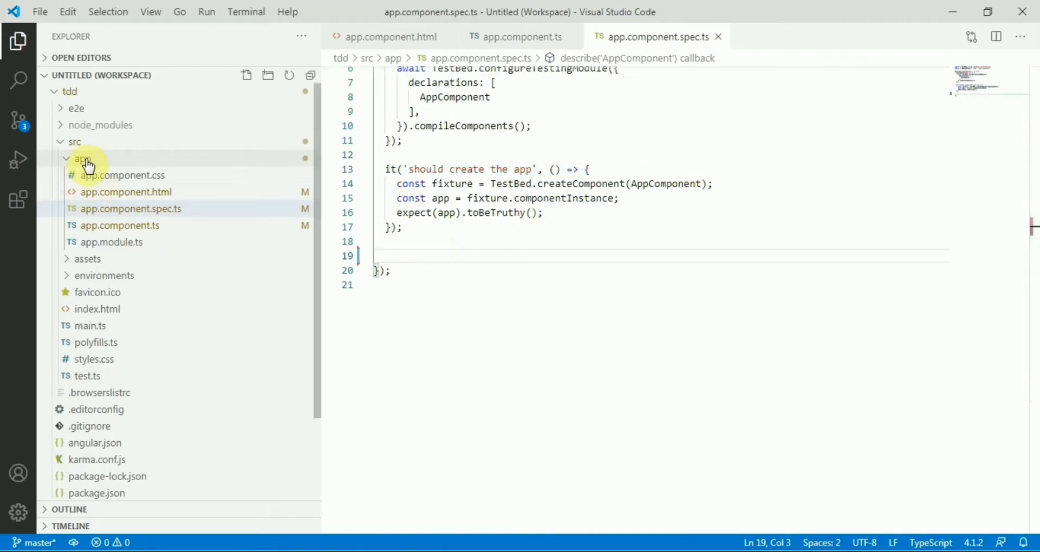
{"action": "left_click", "coordinate": [74, 141]}
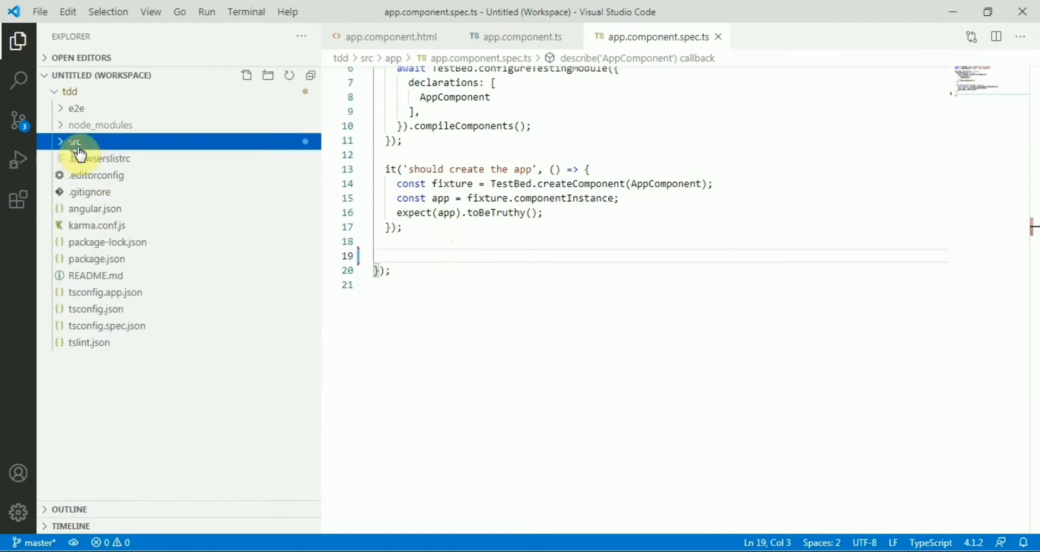
Step: Run ng test in a terminal opened at src, then add a new test block
{"action": "right_click", "coordinate": [74, 141]}
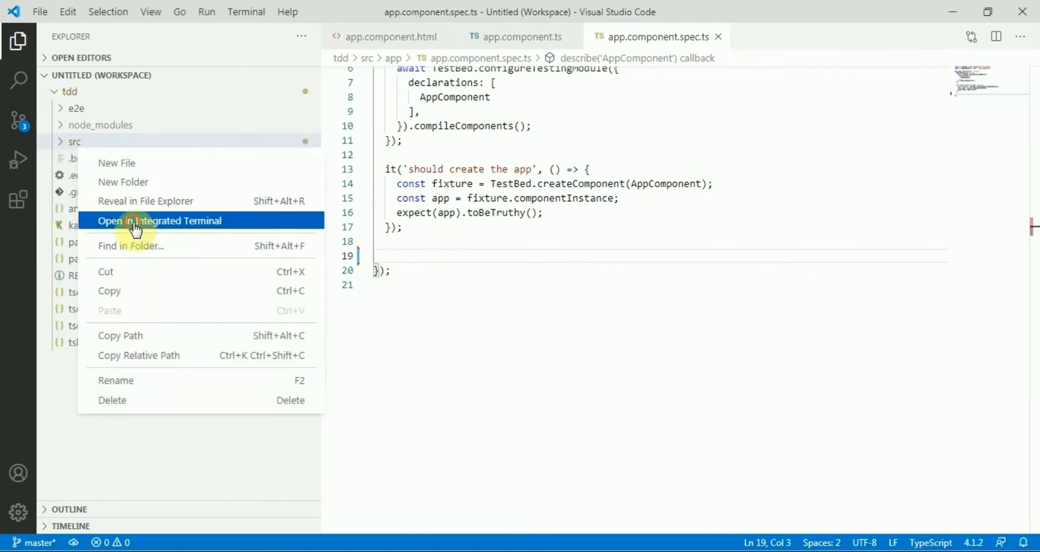
{"action": "left_click", "coordinate": [159, 221]}
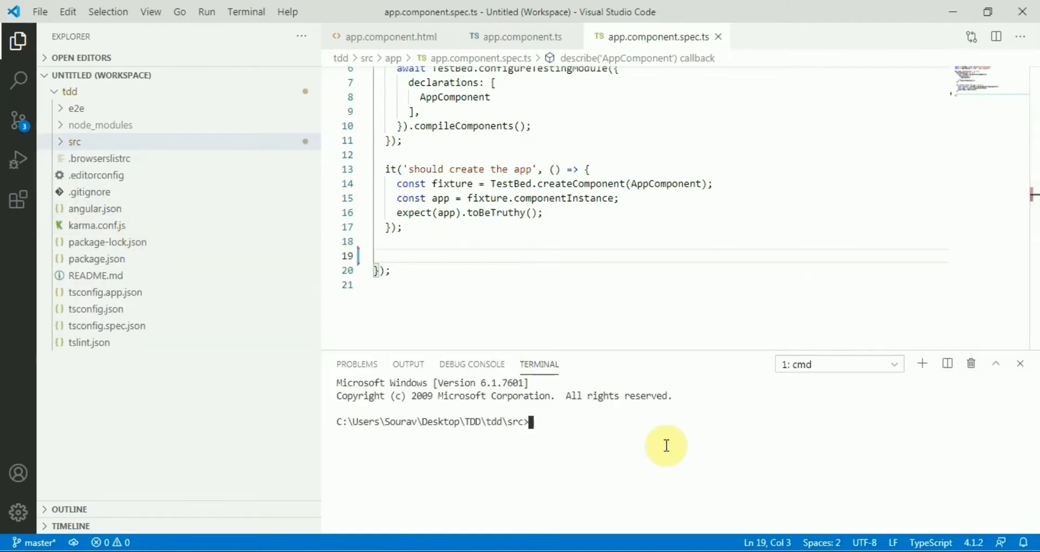
{"action": "type", "text": "ng test"}
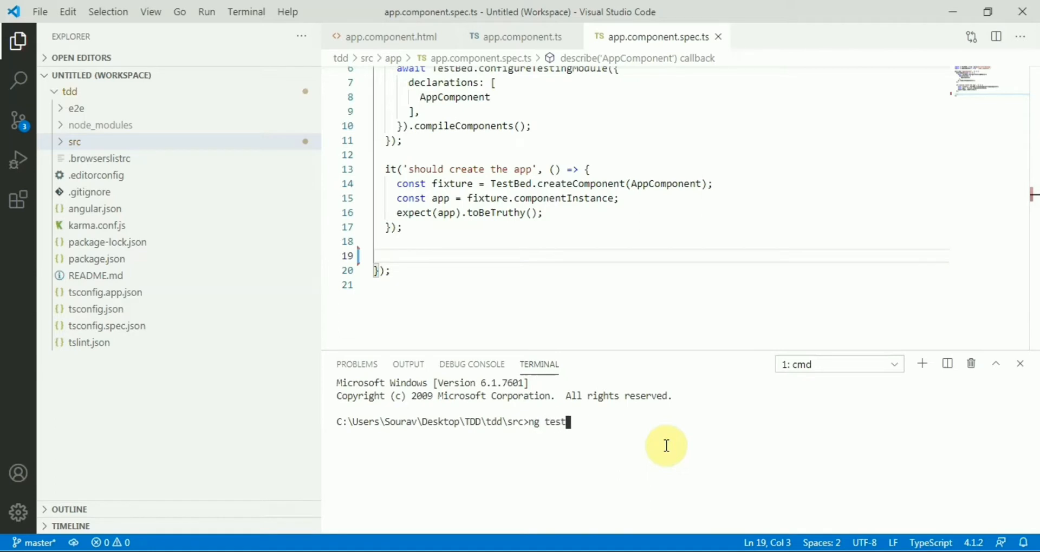
{"action": "key", "text": "Return"}
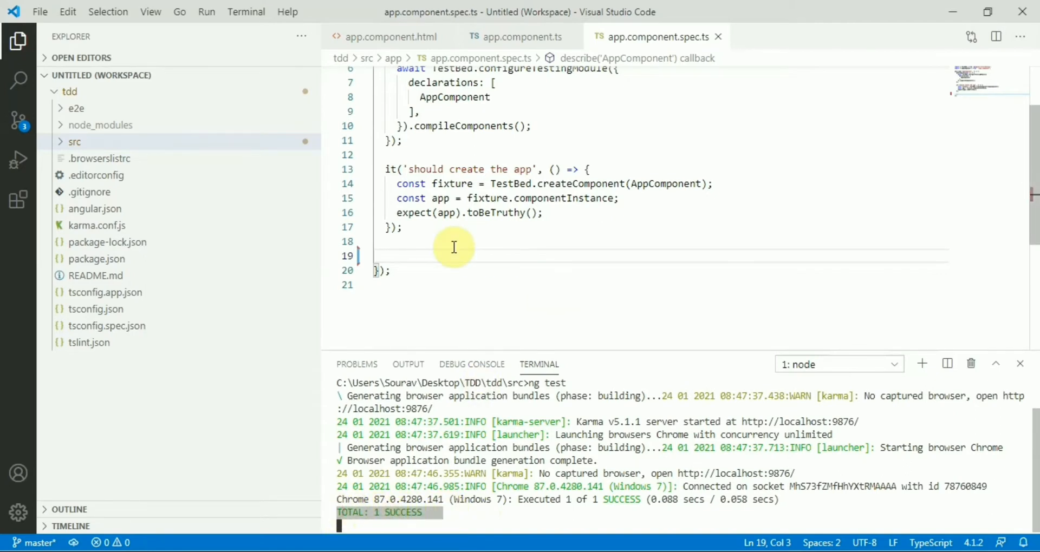
{"action": "type", "text": "it('should create the app', () => {"}
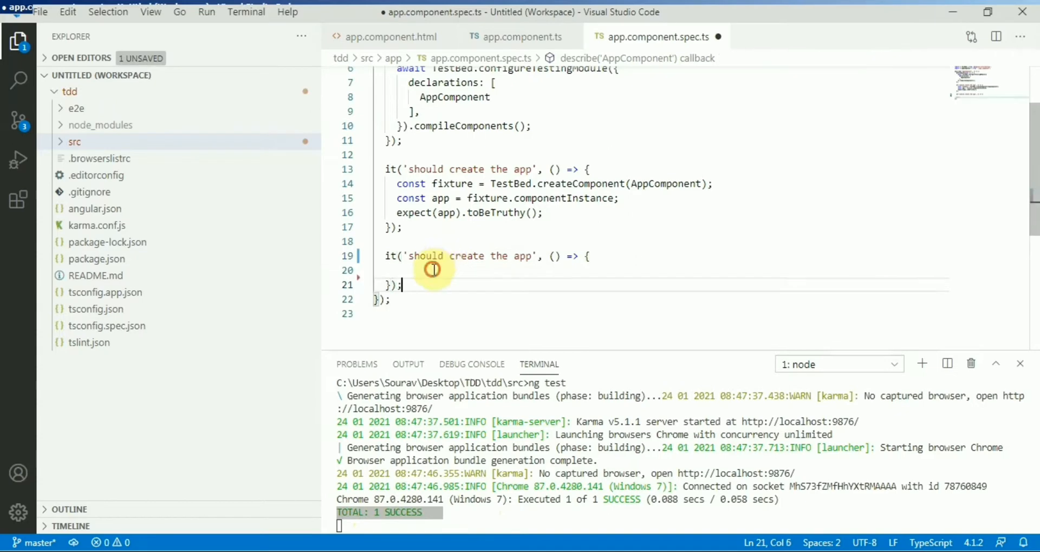
Step: Rename the copied test to 'should sum 2 numbers'
{"action": "double_click", "coordinate": [466, 256]}
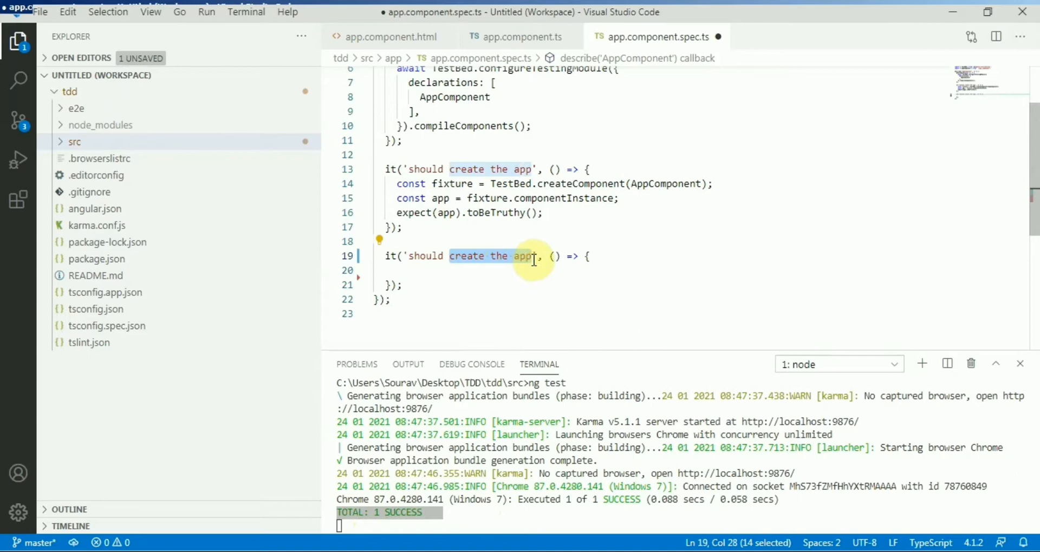
{"action": "type", "text": "should sum 2 nu"}
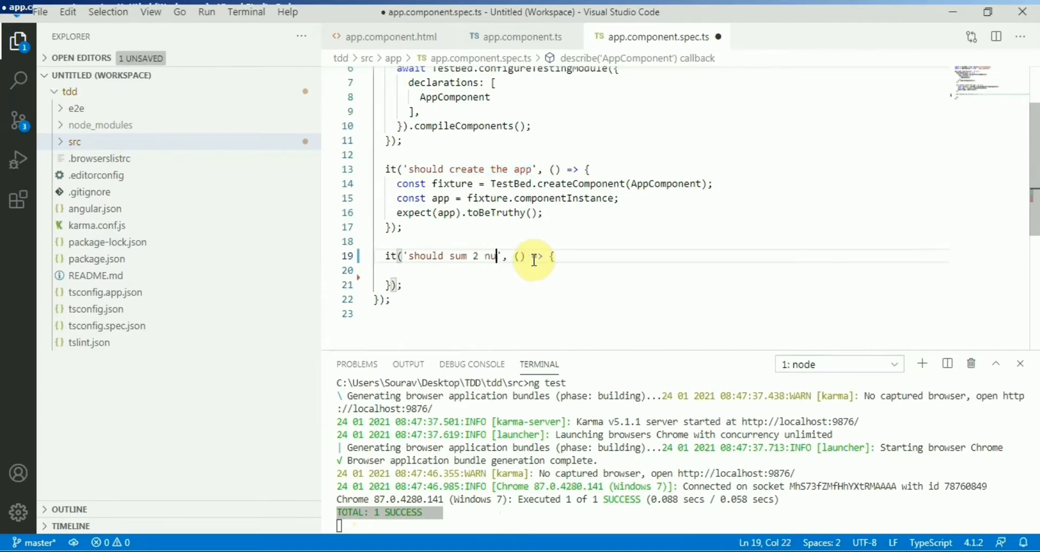
{"action": "type", "text": "mbers"}
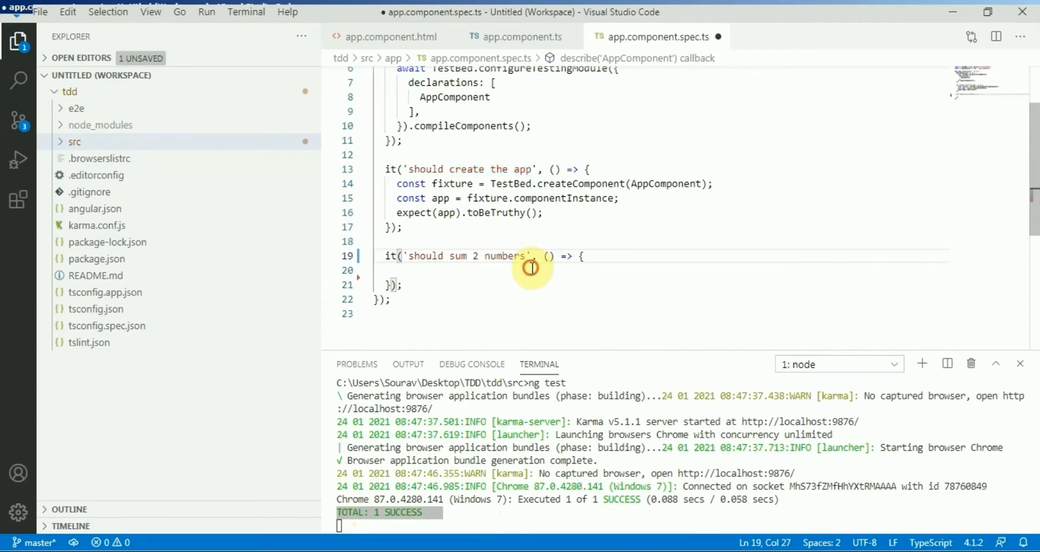
{"action": "type", "text": "con"}
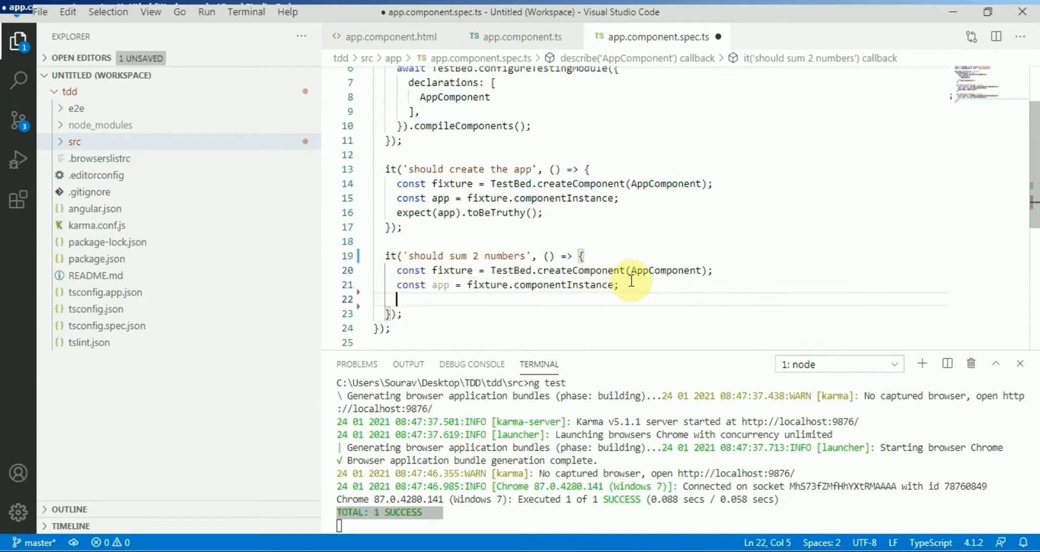
Step: Store the result of app.sum(2, 3) in the resp variable
{"action": "double_click", "coordinate": [440, 284]}
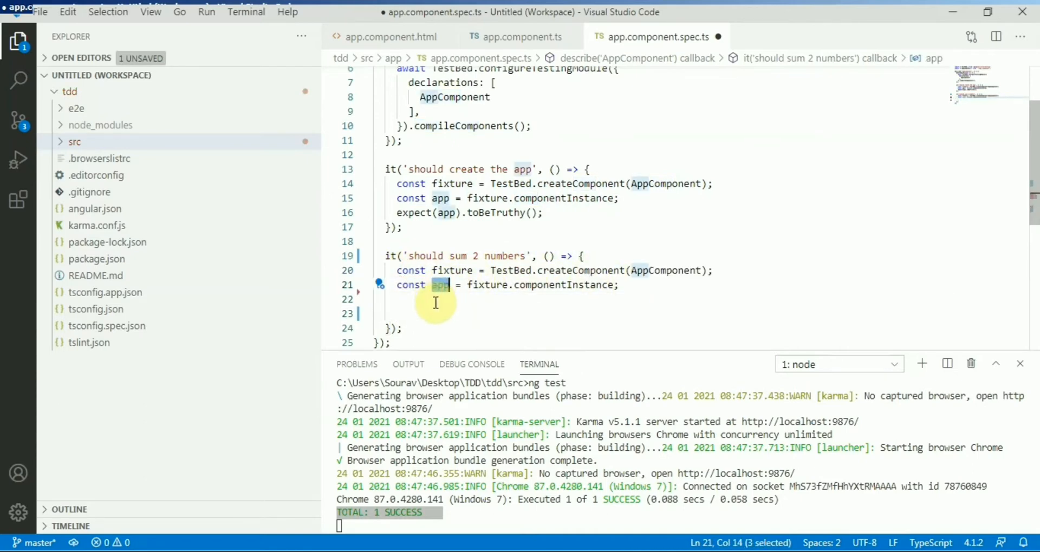
{"action": "type", "text": "app"}
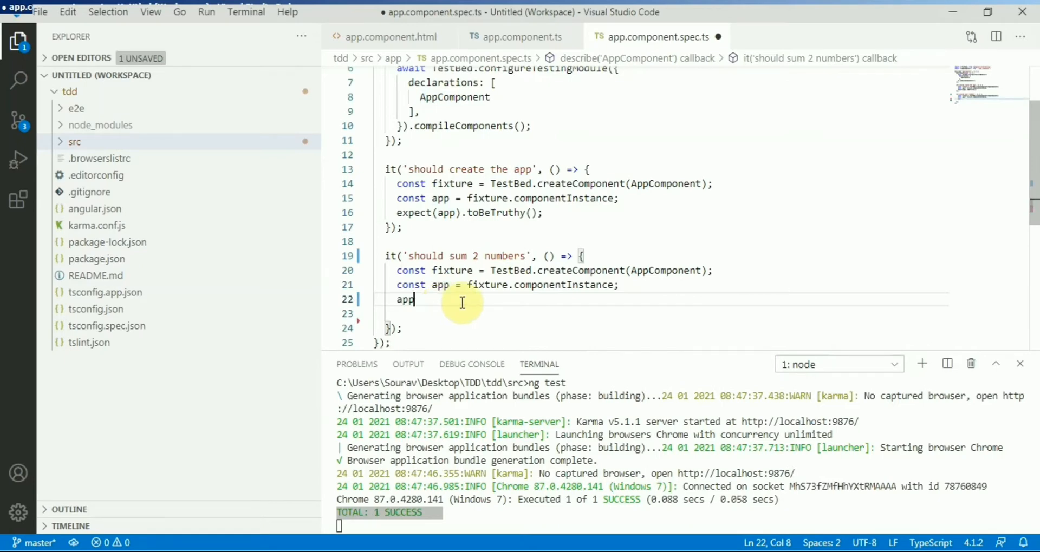
{"action": "type", "text": ".su"}
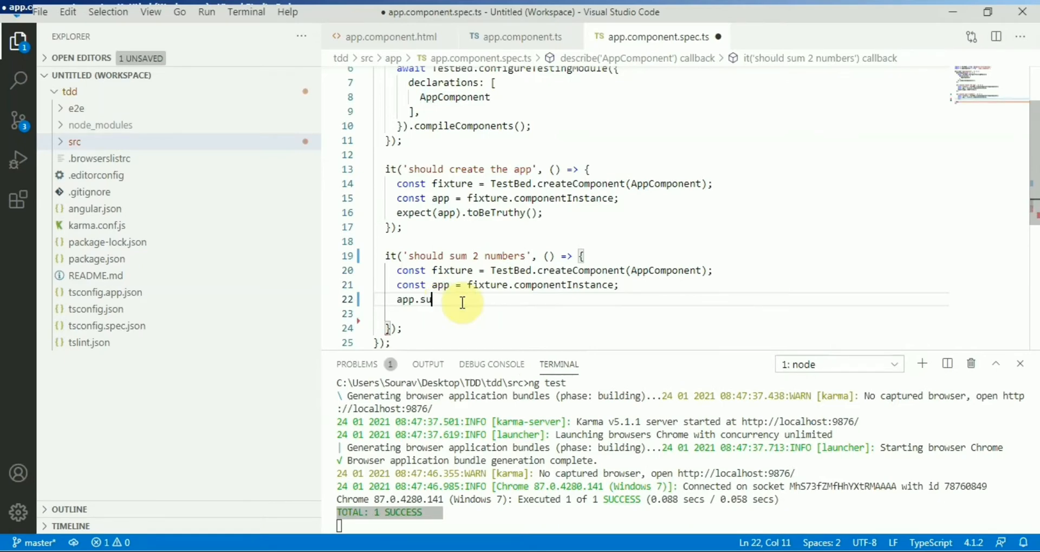
{"action": "type", "text": "m()"}
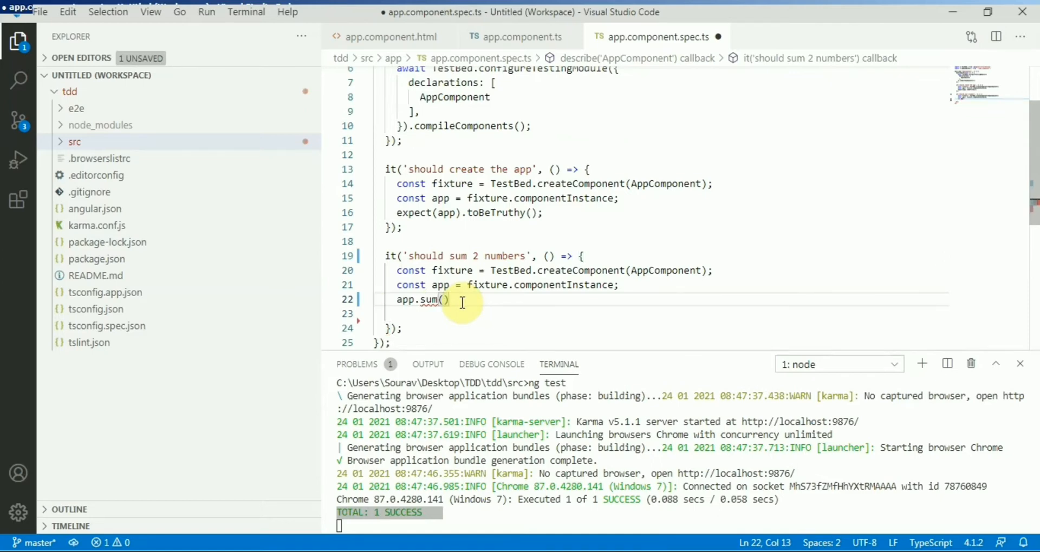
{"action": "type", "text": "2, 3"}
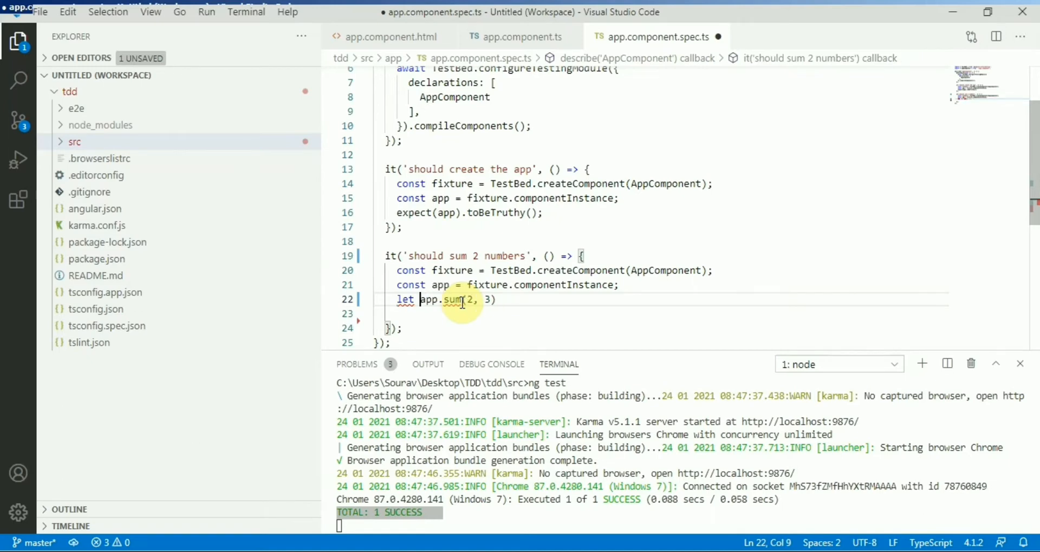
{"action": "type", "text": "resp ="}
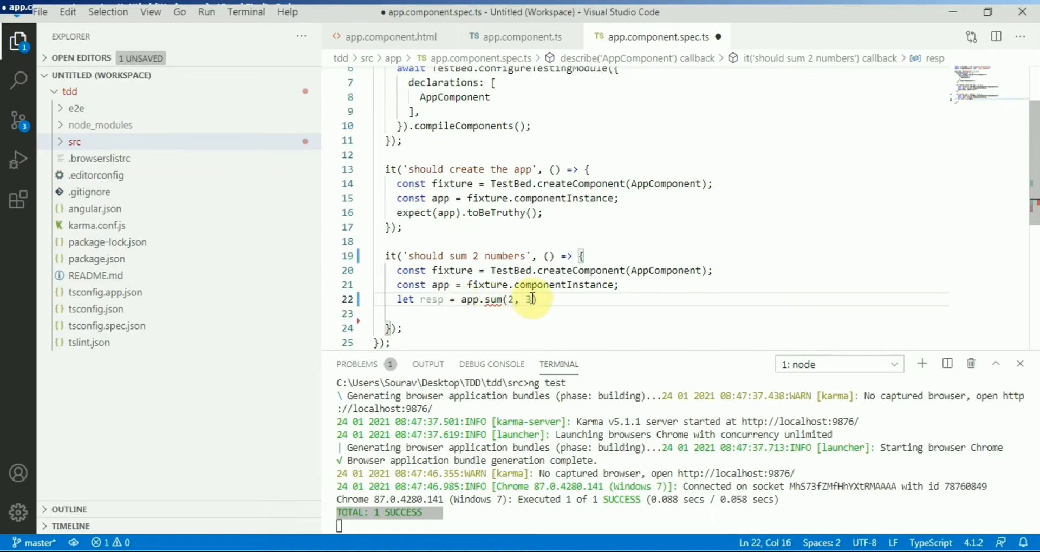
Step: Begin the expect(resp).toEqual expectation, fixing a mistyped matcher name
{"action": "type", "text": "expect(re"}
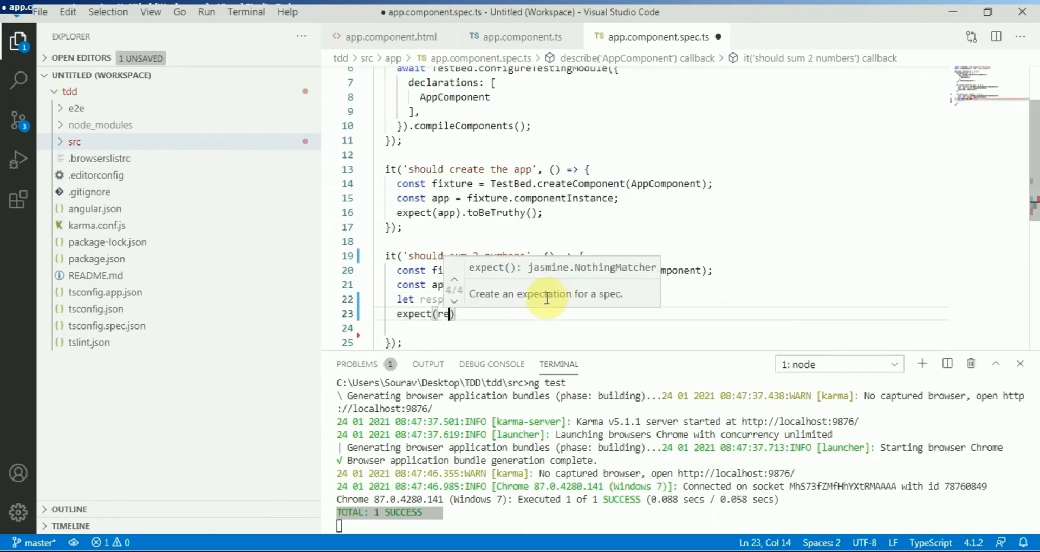
{"action": "type", "text": "."}
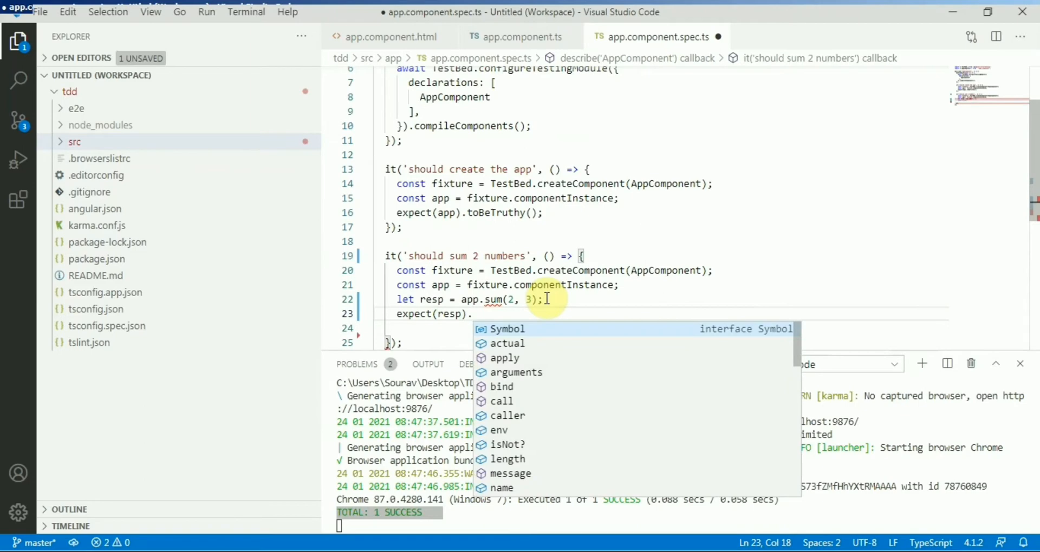
{"action": "type", "text": "equalT"}
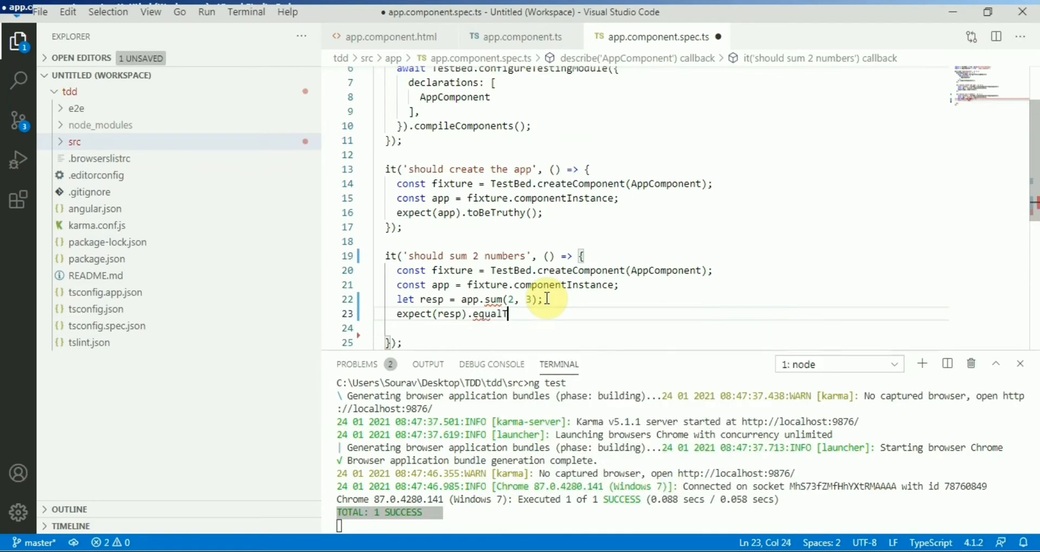
{"action": "key", "text": "BackSpace"}
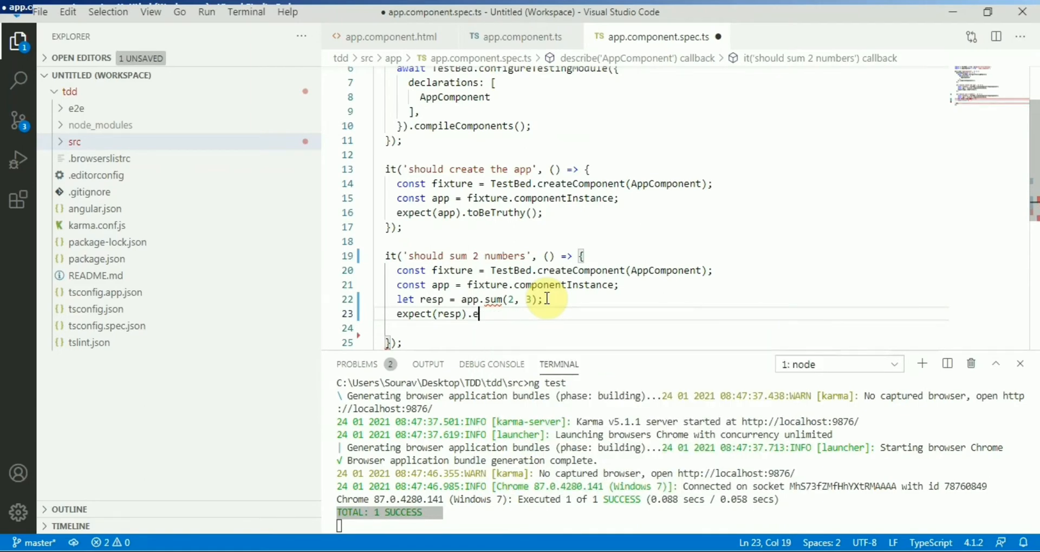
{"action": "type", "text": "qual(5);"}
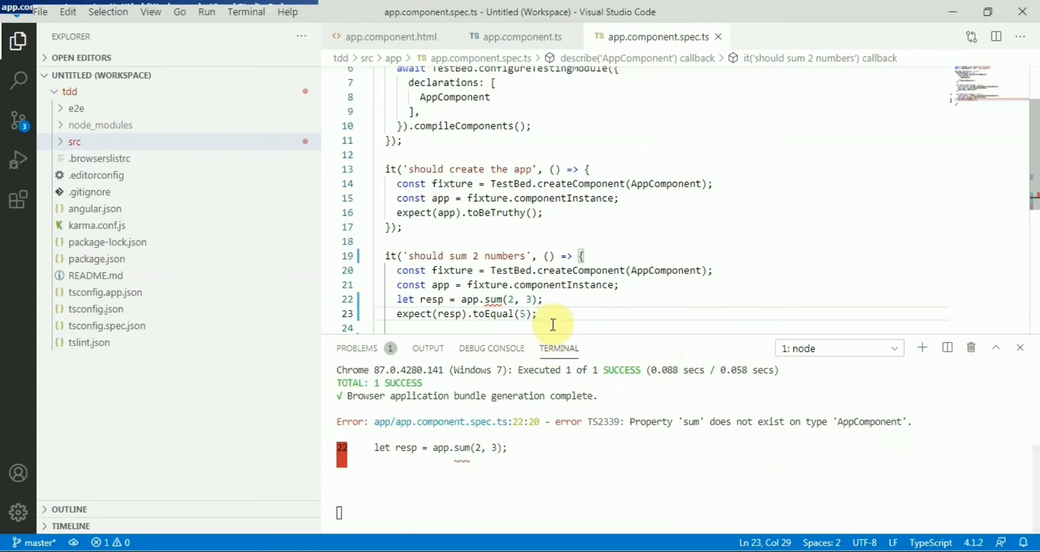
{"action": "mouse_move", "coordinate": [559, 348]}
{"action": "type", "text": "});"}
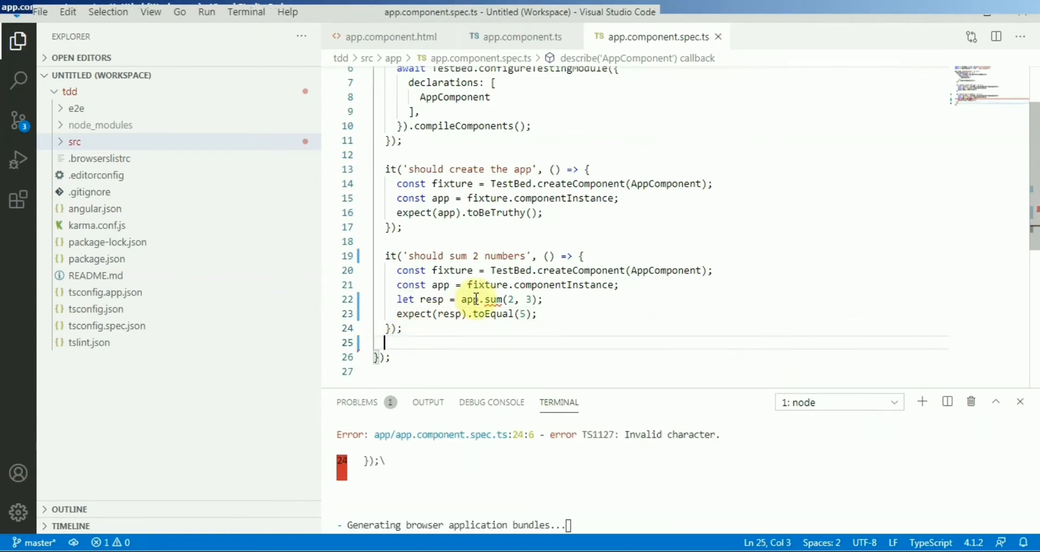
Step: Select the sum method name on line 22 of the spec
{"action": "double_click", "coordinate": [490, 299]}
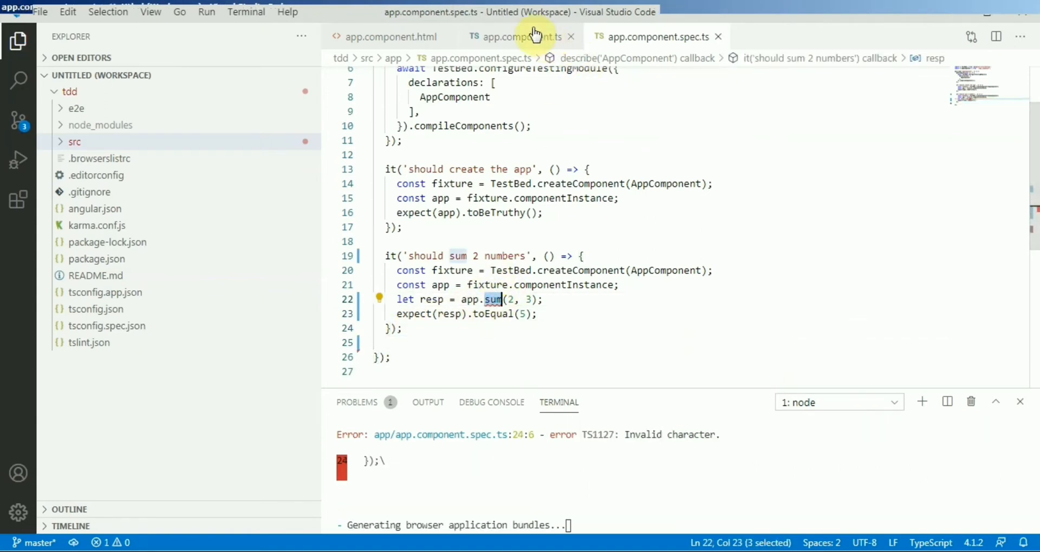
Step: Add sum(number1: number, number2: number) returning number1+number2 to AppComponent
{"action": "left_click", "coordinate": [521, 37]}
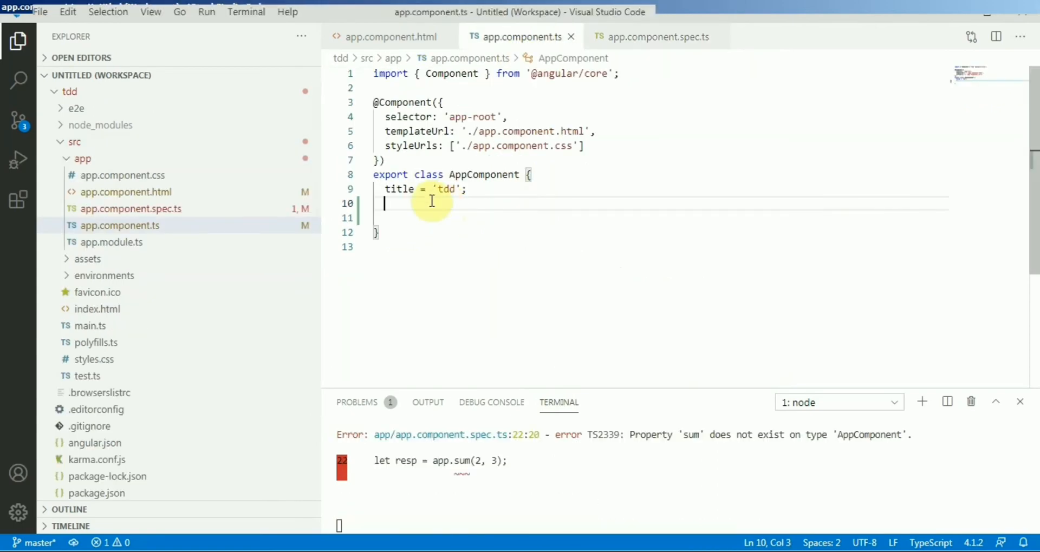
{"action": "type", "text": "sum()"}
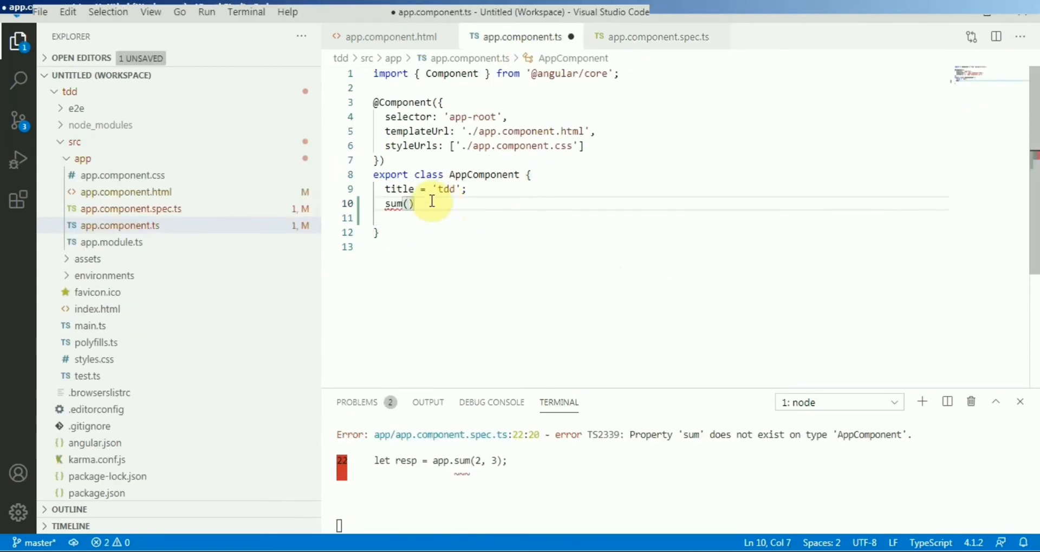
{"action": "type", "text": "n"}
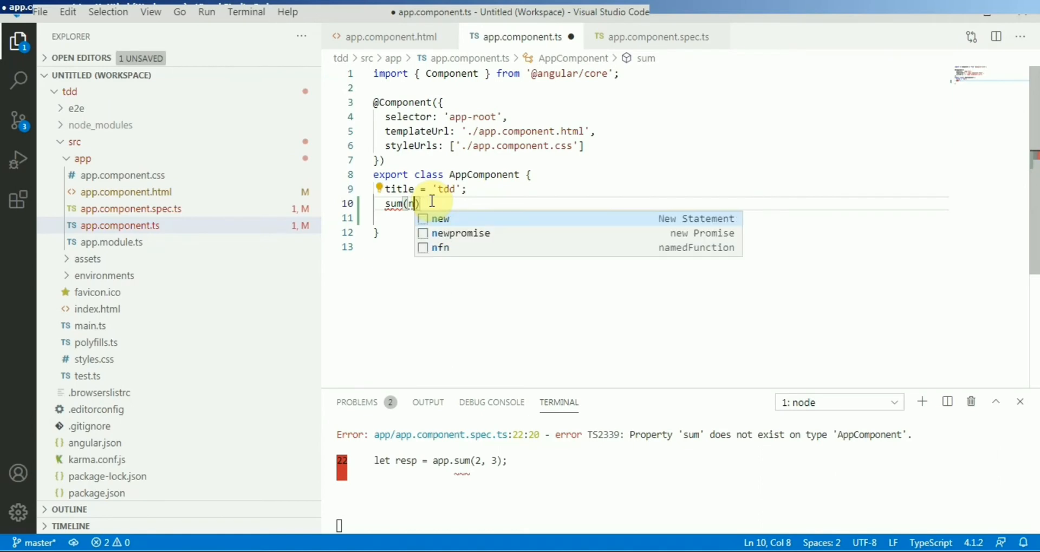
{"action": "type", "text": "um"}
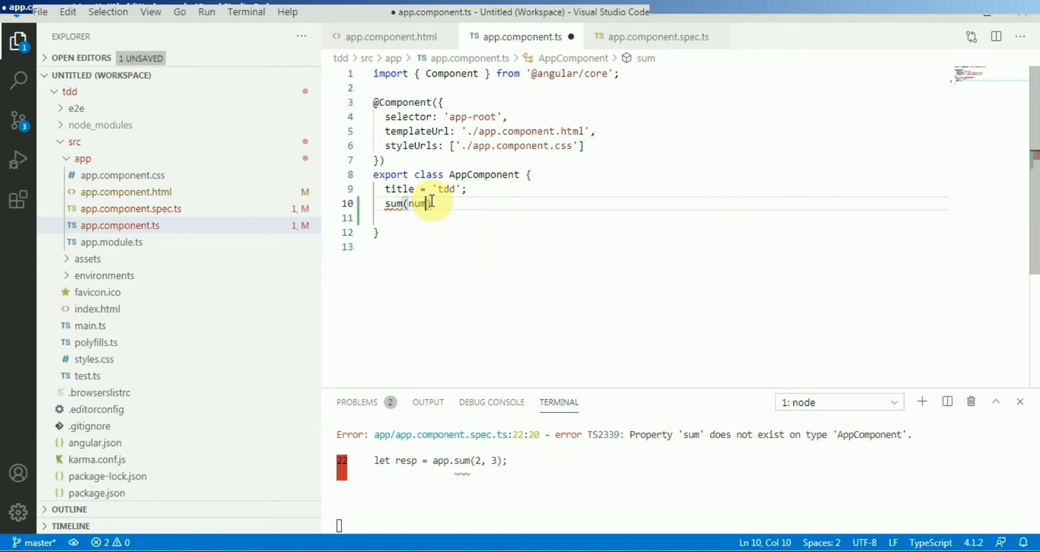
{"action": "type", "text": "ber1: number, nu"}
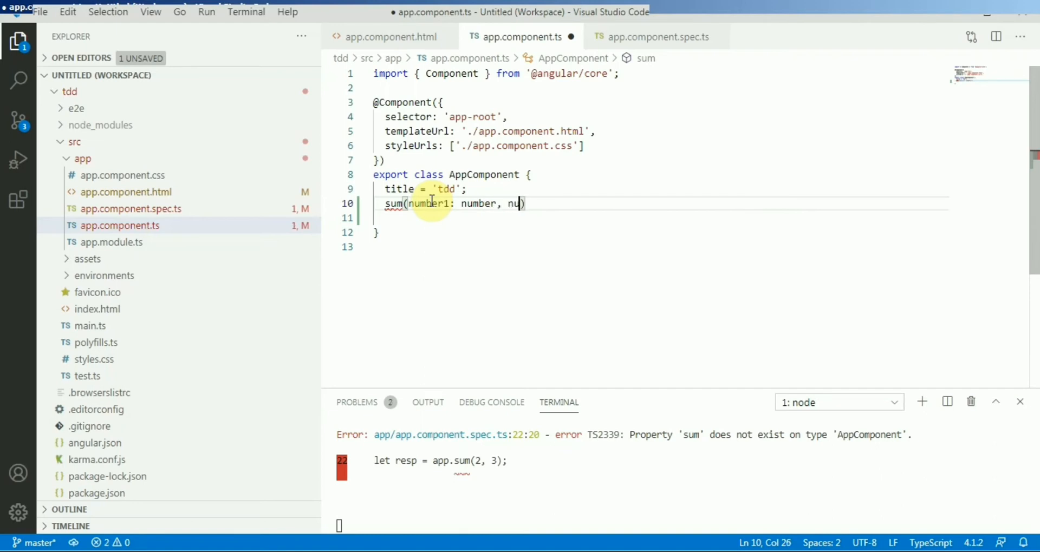
{"action": "type", "text": "mber2:"}
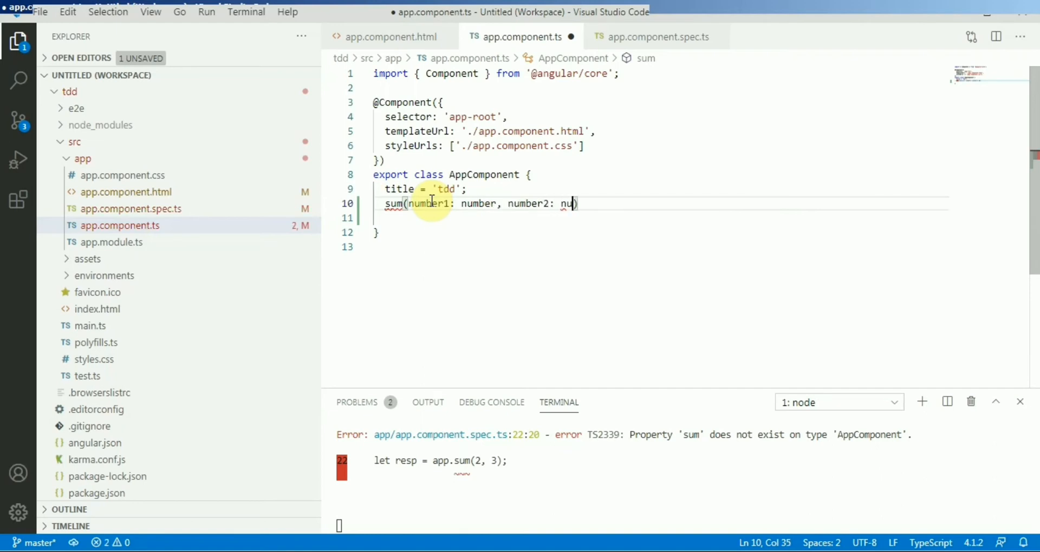
{"action": "type", "text": "nu"}
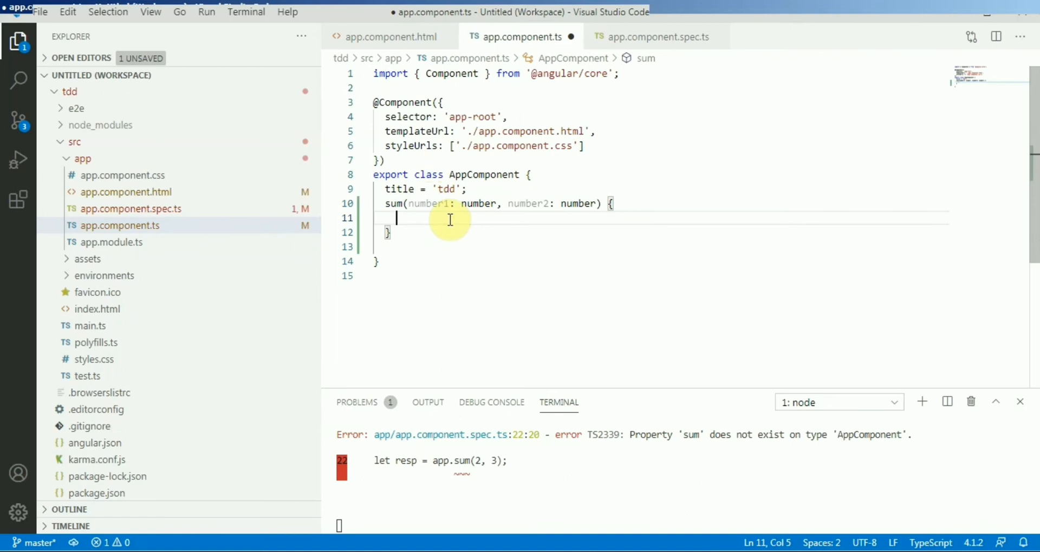
{"action": "type", "text": "return"}
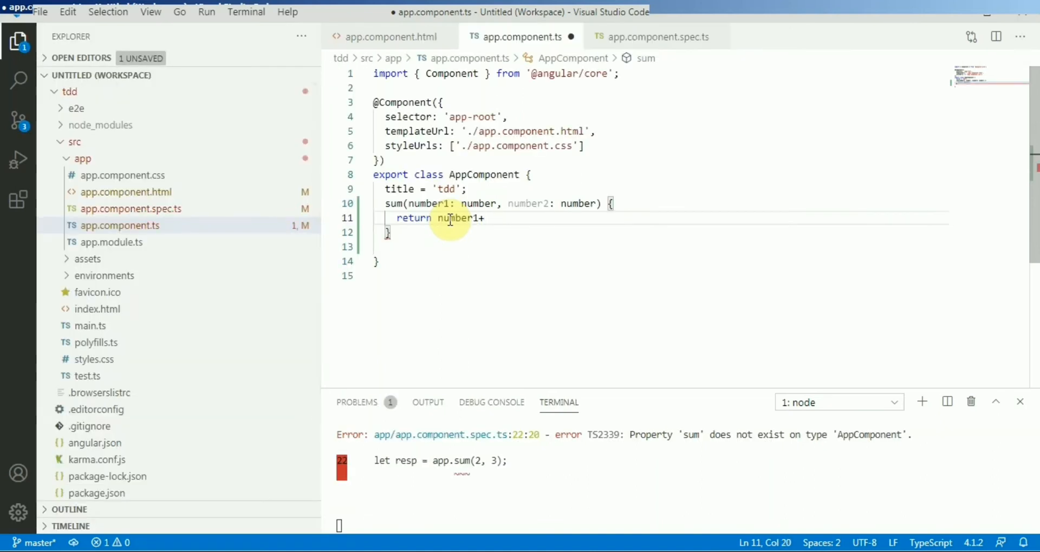
{"action": "type", "text": "number2;"}
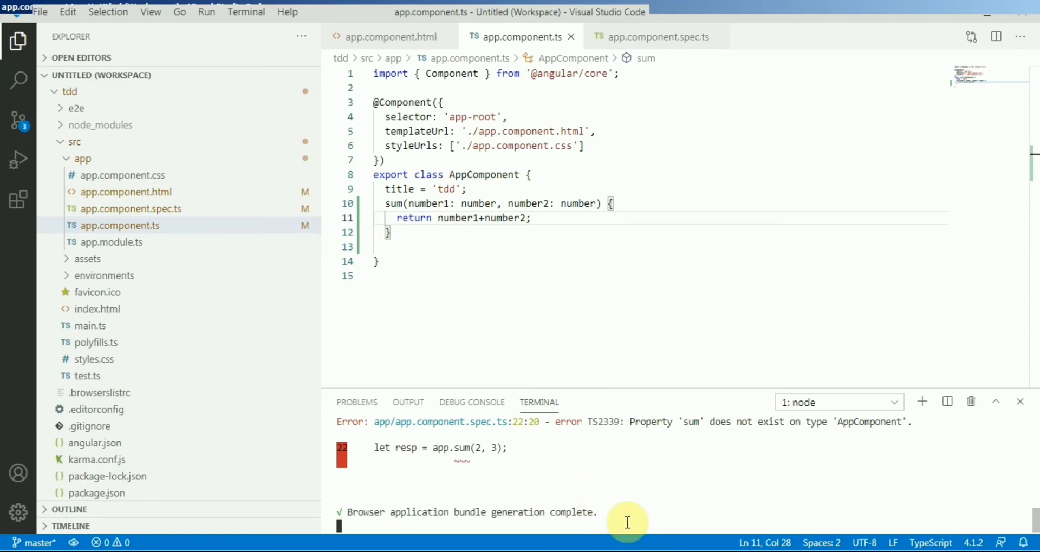
{"action": "mouse_move", "coordinate": [568, 519]}
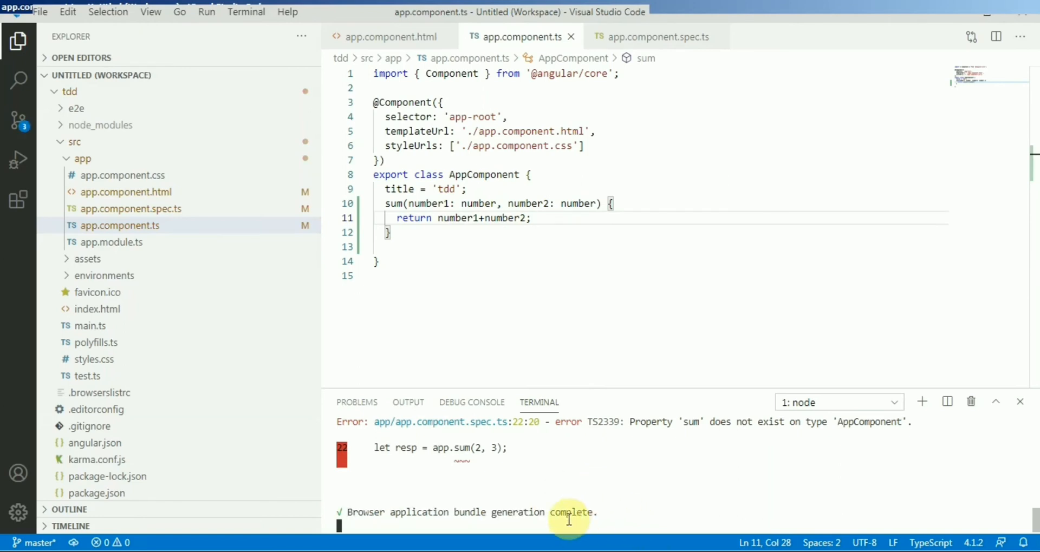